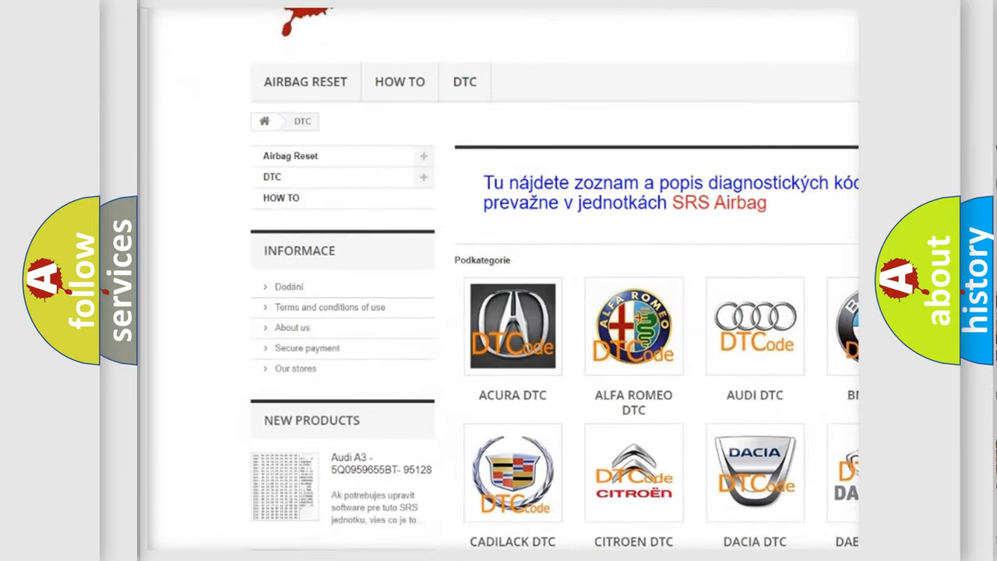
scroll(down, 3)
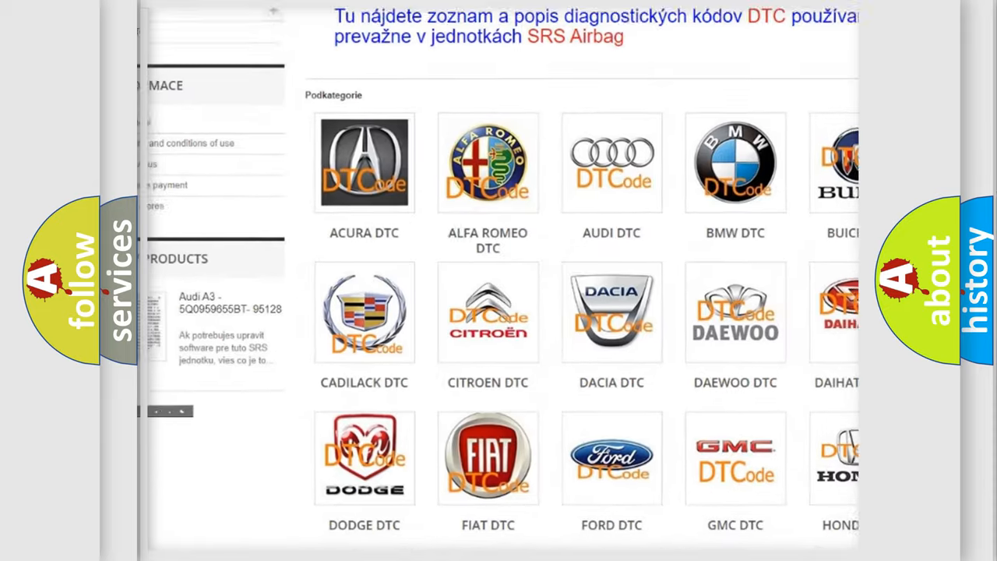
scroll(down, 3)
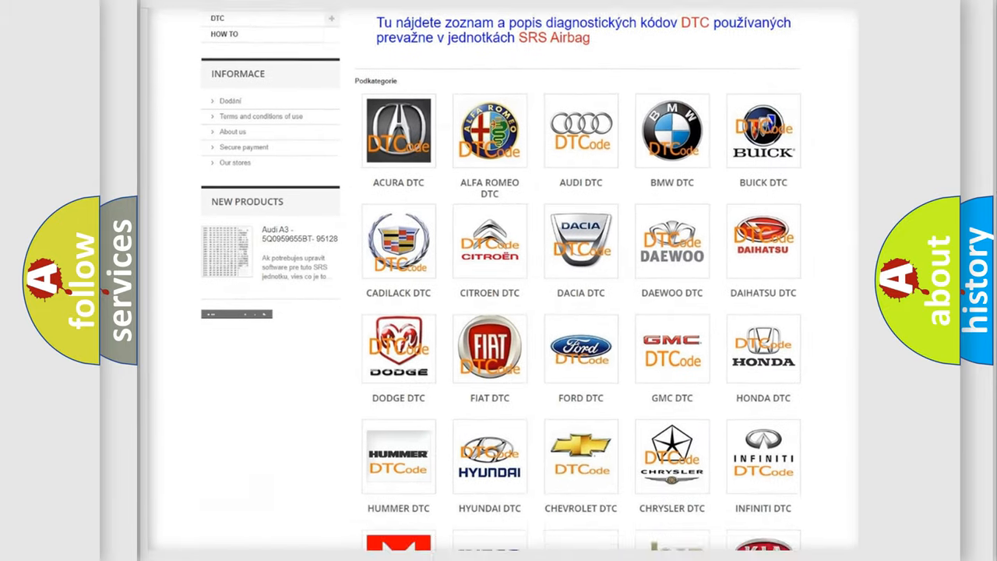
scroll(down, 3)
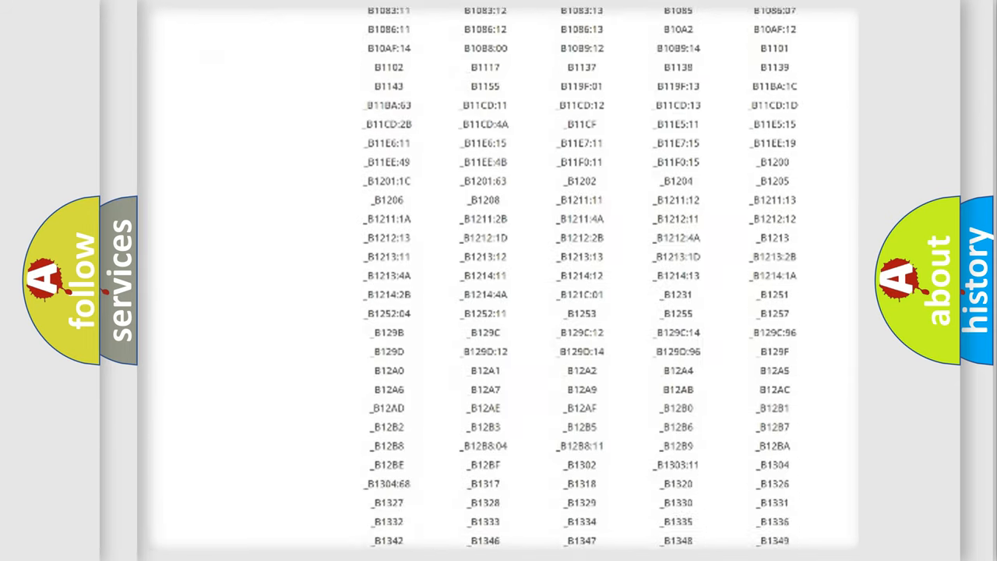
scroll(down, 3)
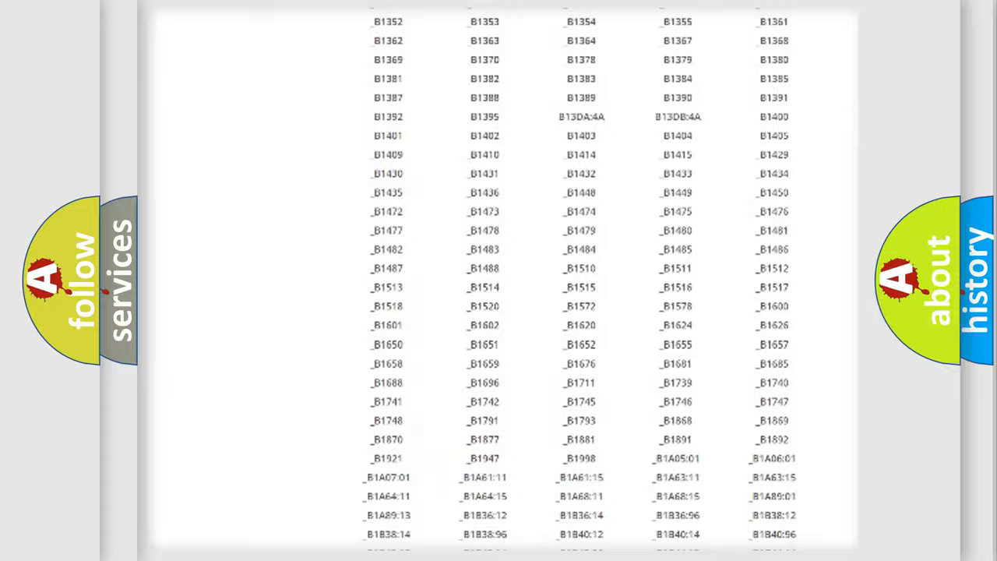
scroll(up, 3)
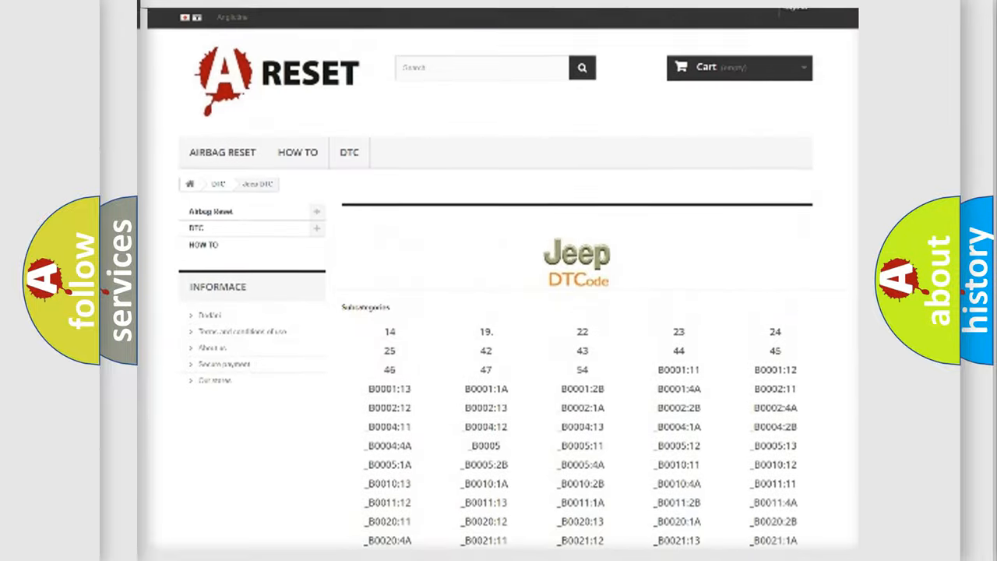